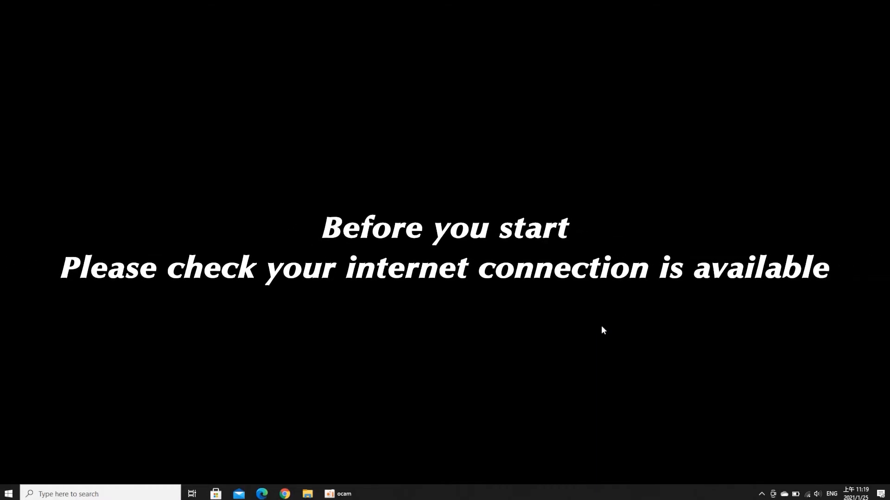
{"action": "mouse_move", "coordinate": [706, 484]}
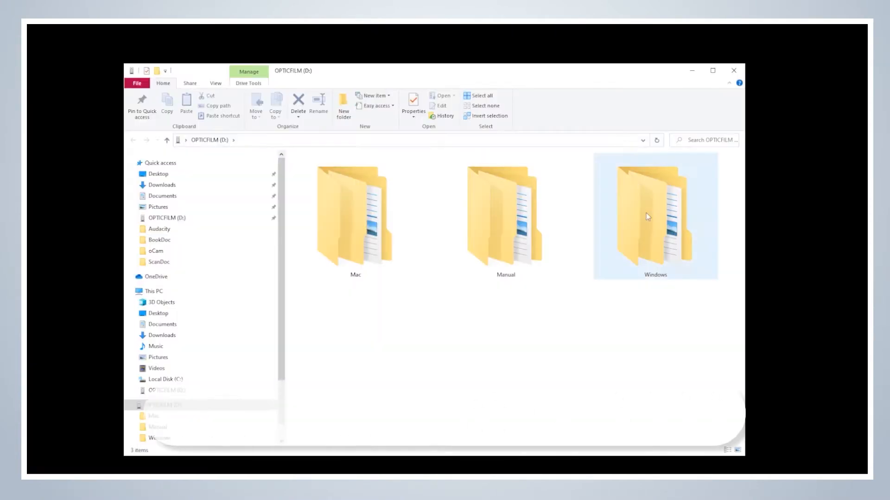
Run SF-Installer.exe from the Windows SilverFast folder and continue past the welcome and Choose Components pages.
{"action": "double_click", "coordinate": [655, 216]}
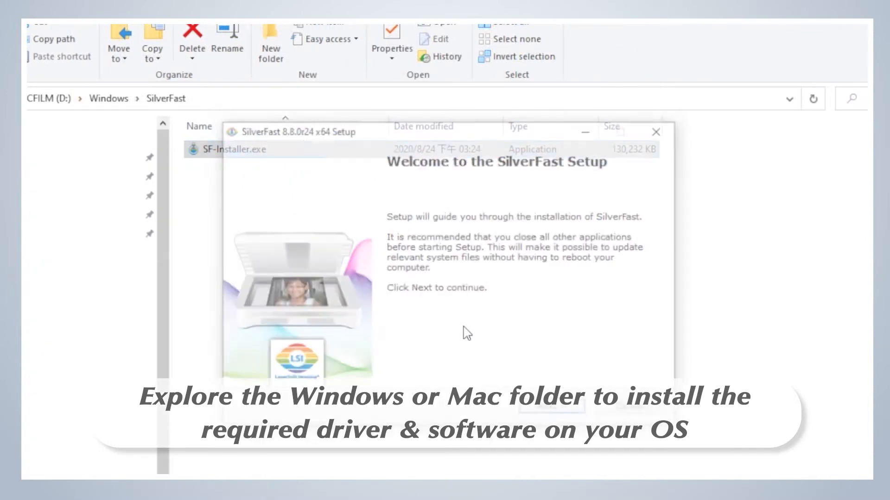
{"action": "left_click", "coordinate": [548, 409]}
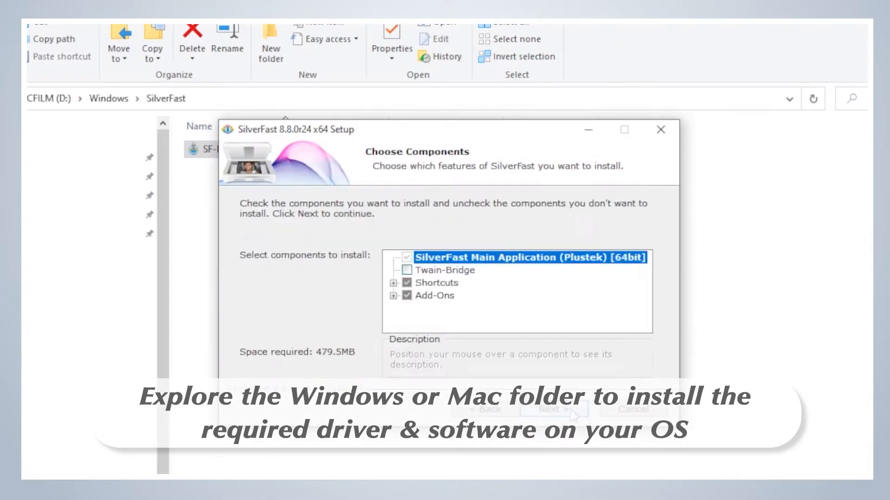
{"action": "left_click", "coordinate": [554, 409]}
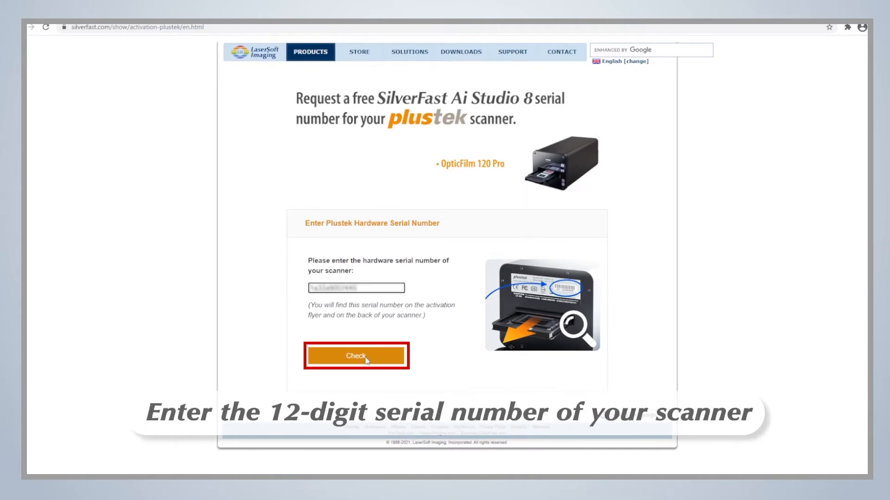
Verify the hardware serial, register the free Ai Studio serial request, and view LaserSoft Imaging's e-mail.
{"action": "left_click", "coordinate": [356, 356]}
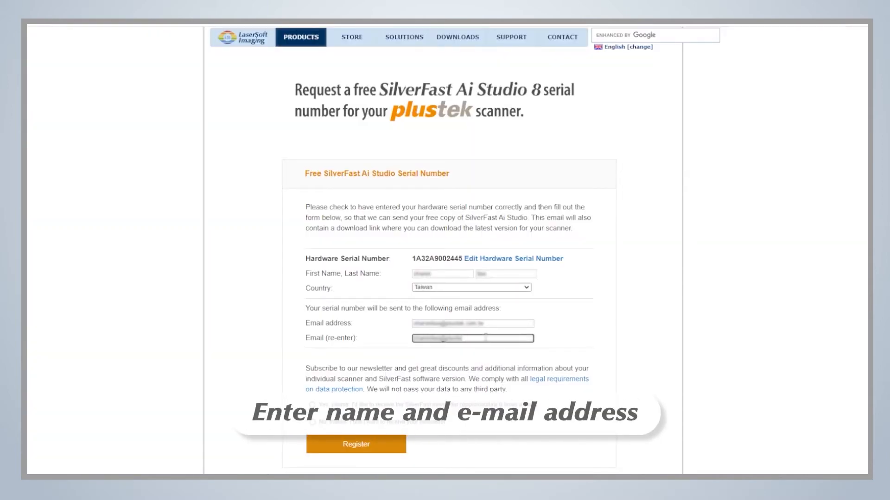
{"action": "scroll", "scroll_direction": "down", "scroll_amount": 3}
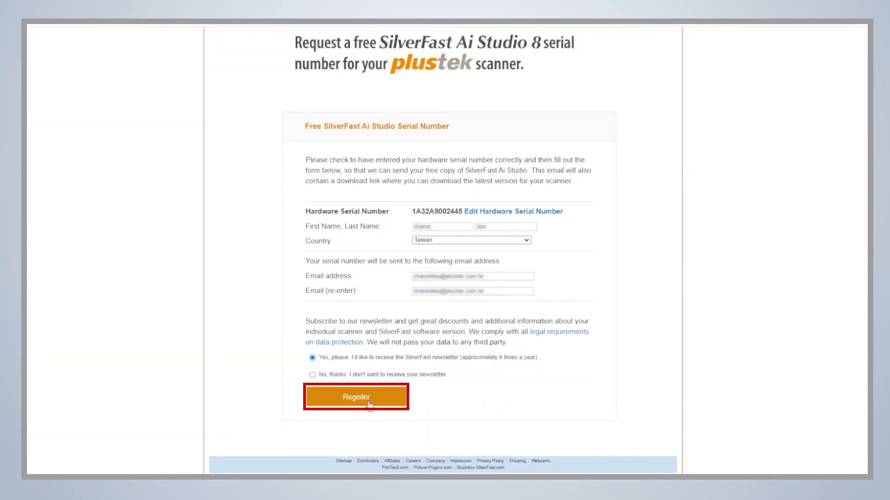
{"action": "left_click", "coordinate": [356, 397]}
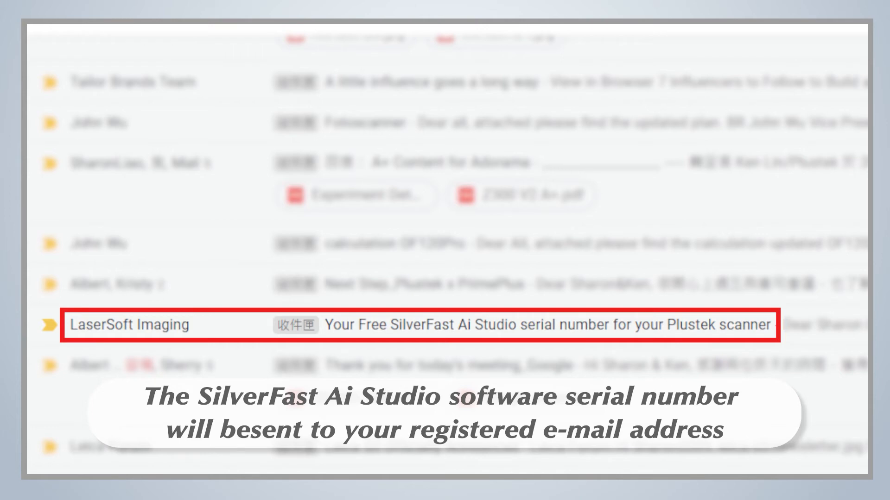
{"action": "left_click", "coordinate": [398, 325]}
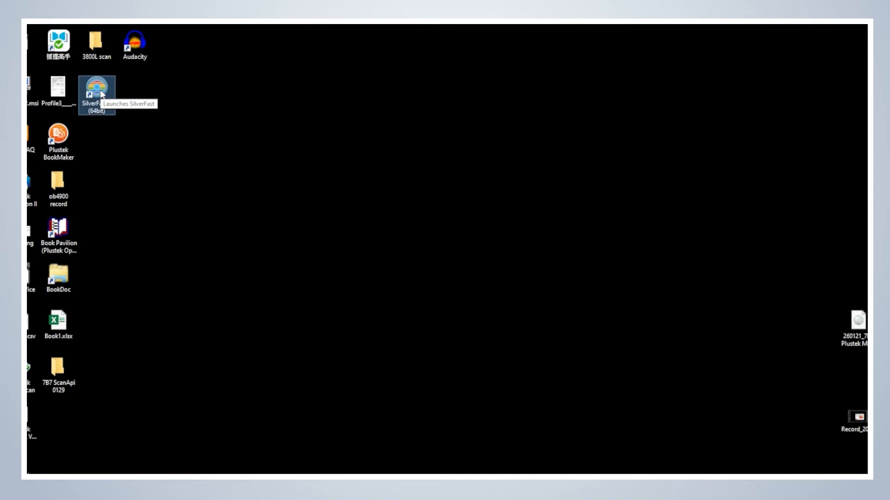
Launch SilverFast 8 (64bit) with Plustek OpticFilm 120 Pro USB as image source, reaching the Serialization dialog.
{"action": "double_click", "coordinate": [97, 91]}
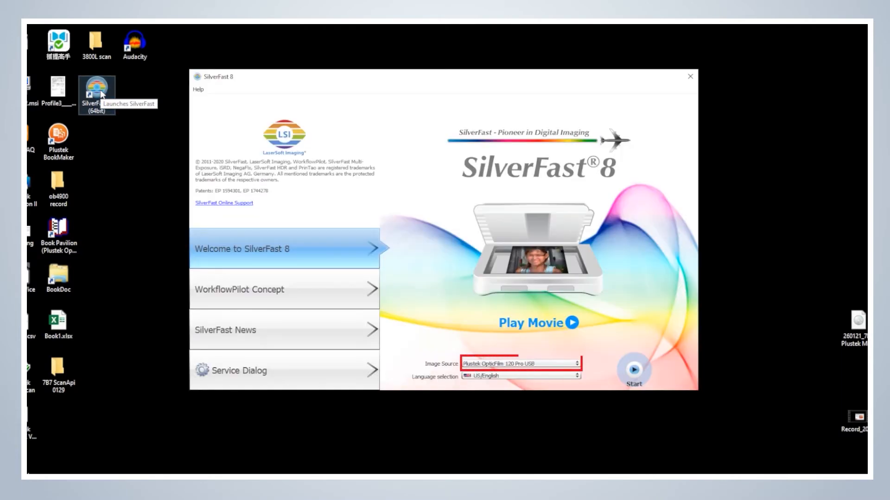
{"action": "mouse_move", "coordinate": [158, 169]}
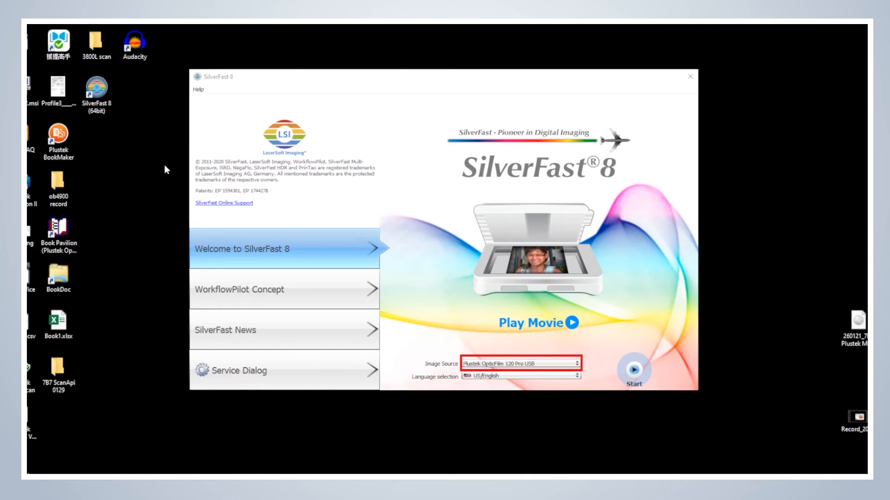
{"action": "left_click", "coordinate": [633, 369]}
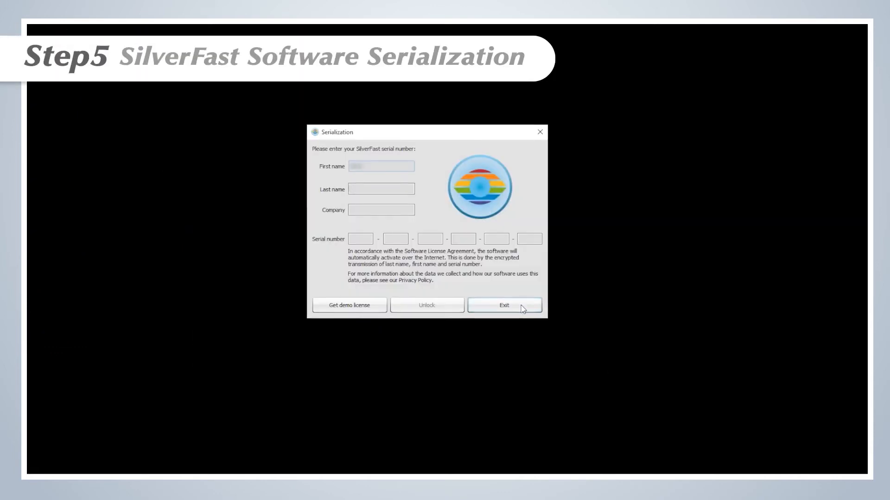